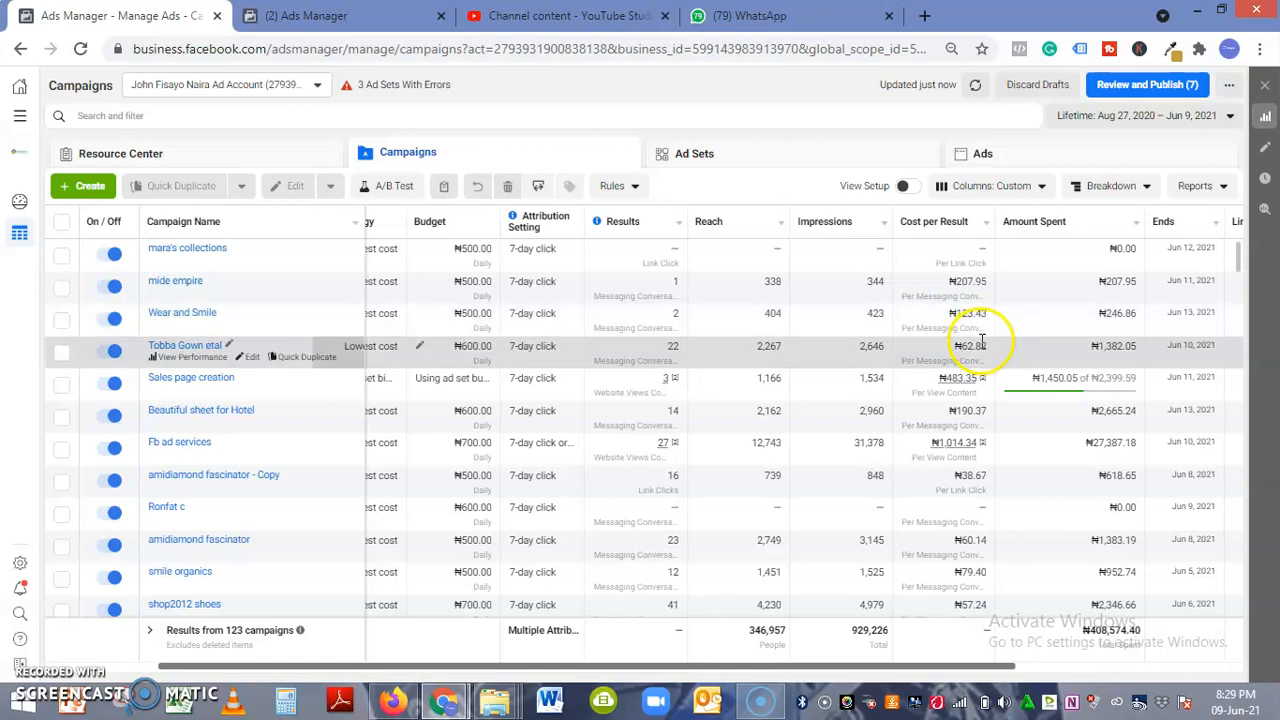
Tick the Fb ad services campaign's checkbox in the campaigns table.
{"action": "left_click", "coordinate": [62, 448]}
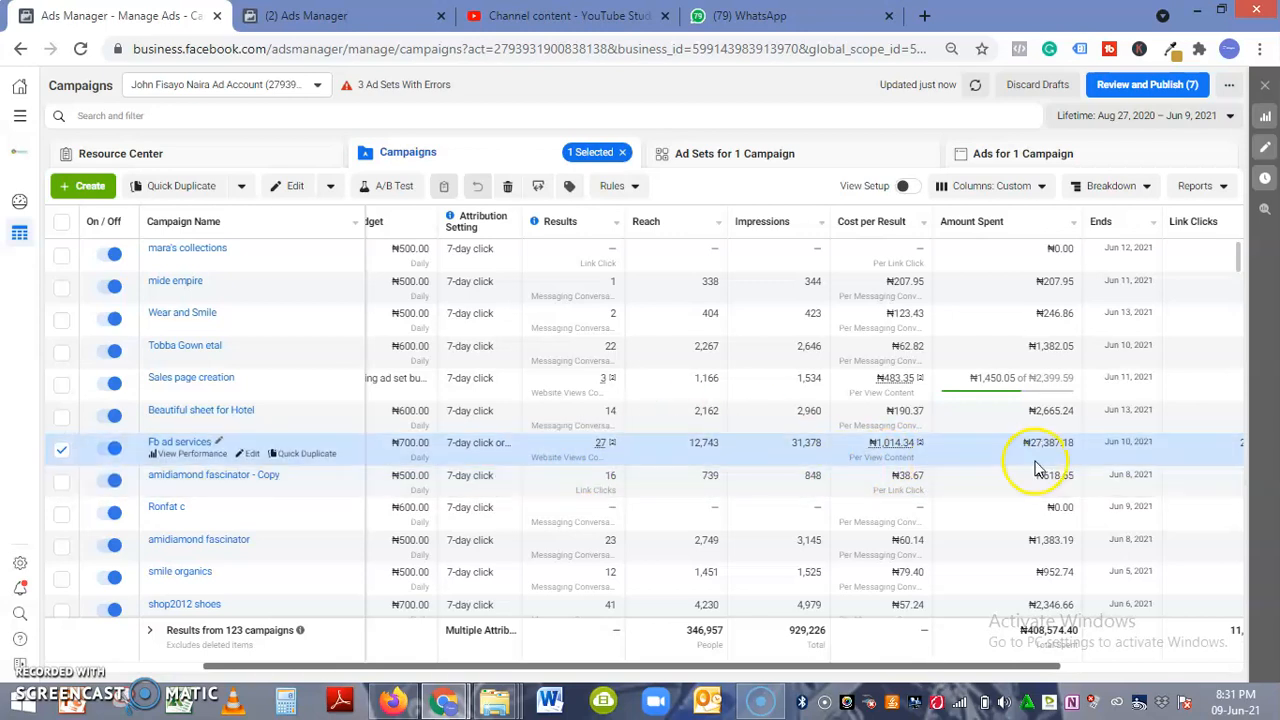
Open the Columns: Custom dropdown to list the column presets.
{"action": "left_click", "coordinate": [993, 186]}
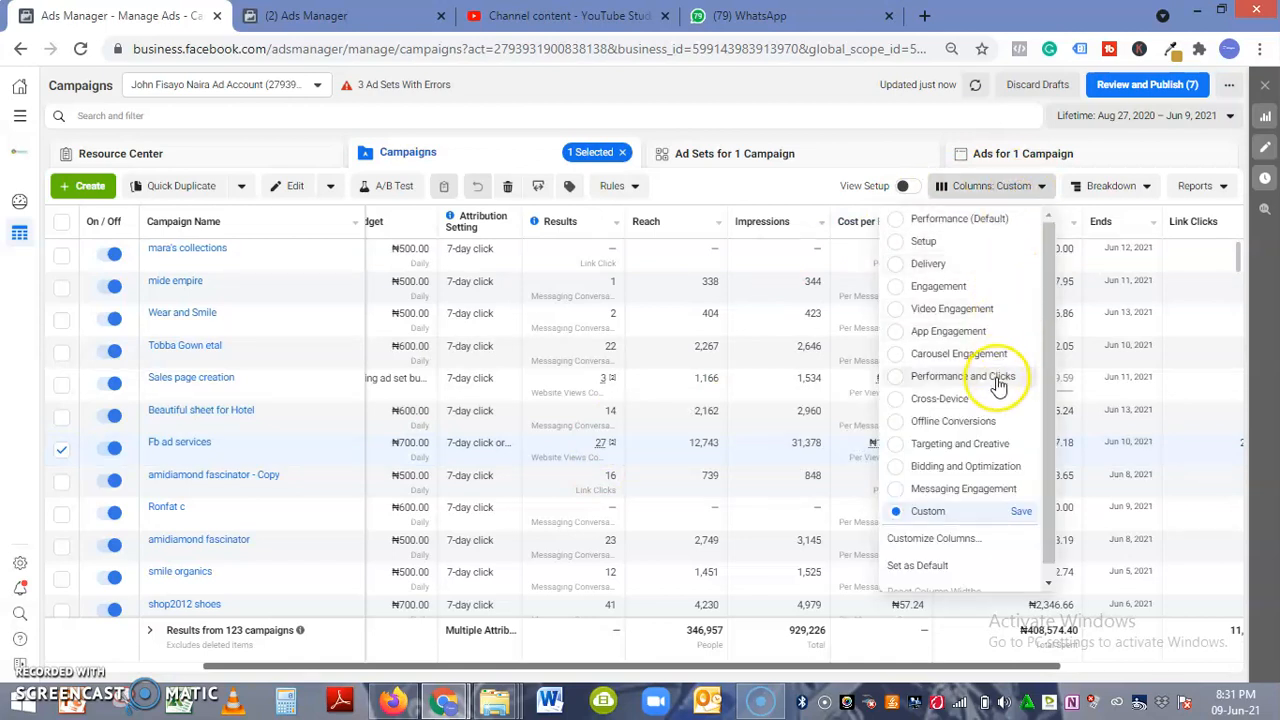
{"action": "left_click", "coordinate": [966, 489]}
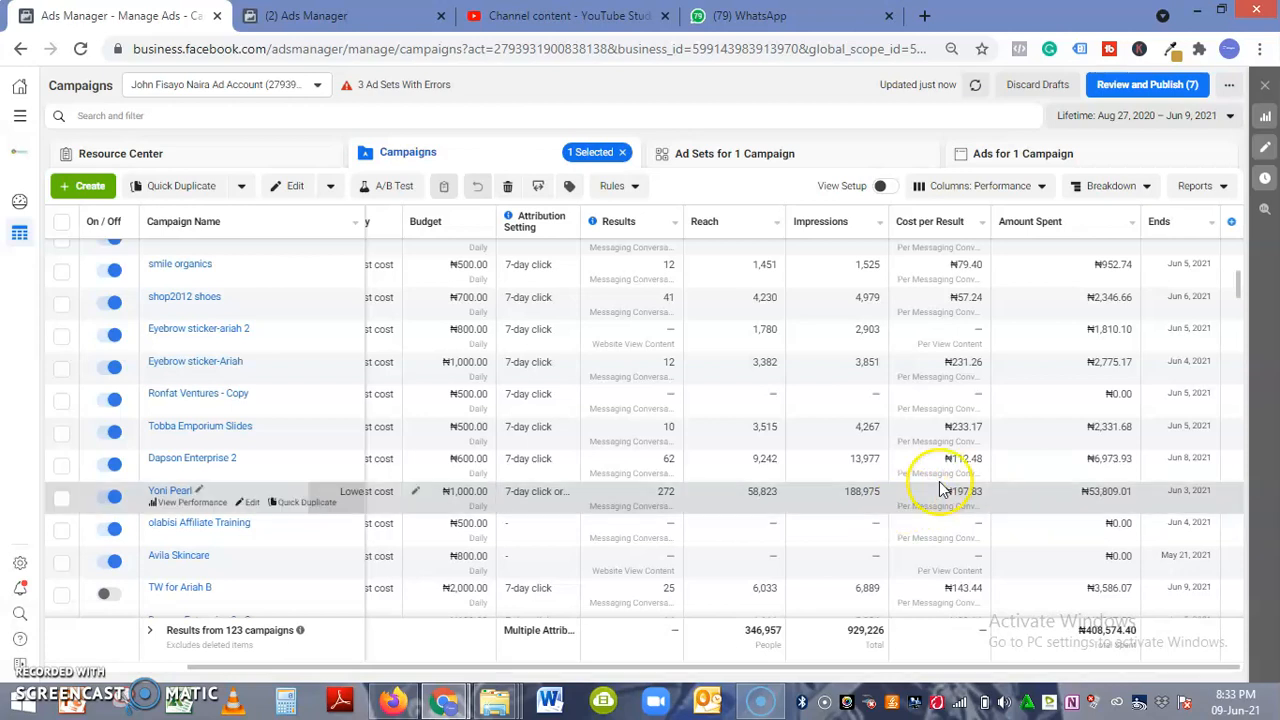
{"action": "mouse_move", "coordinate": [462, 657]}
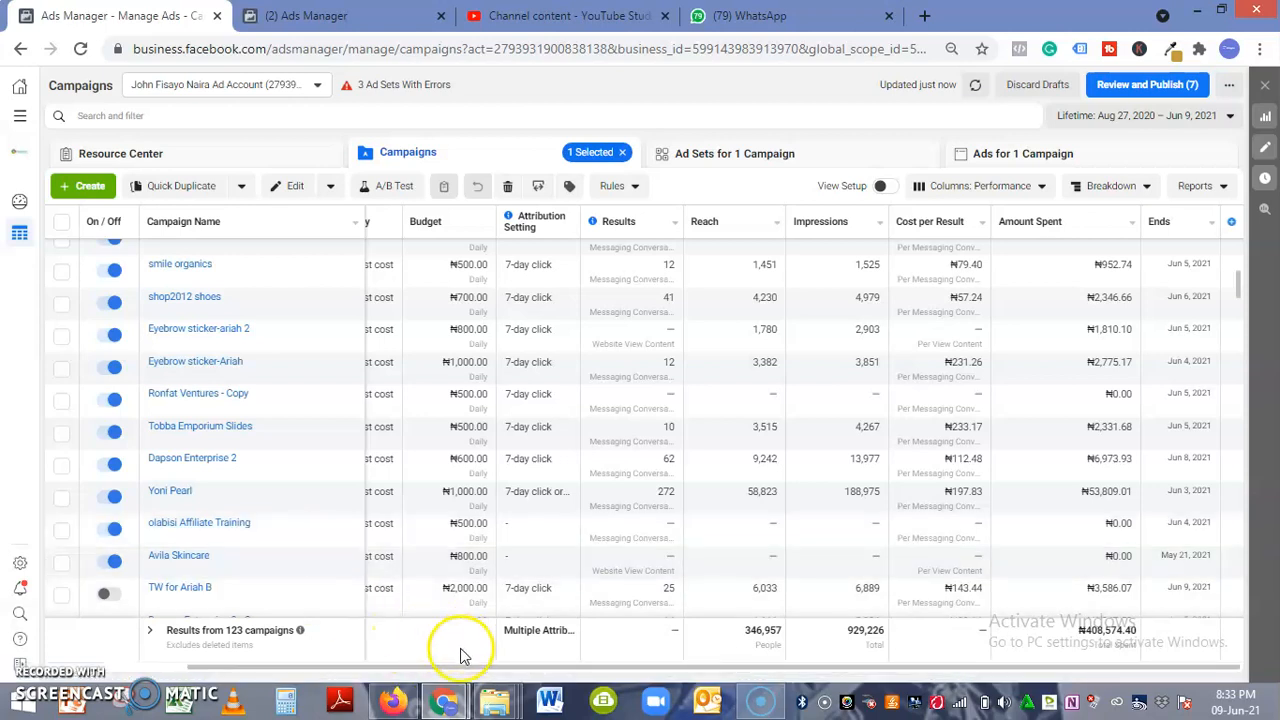